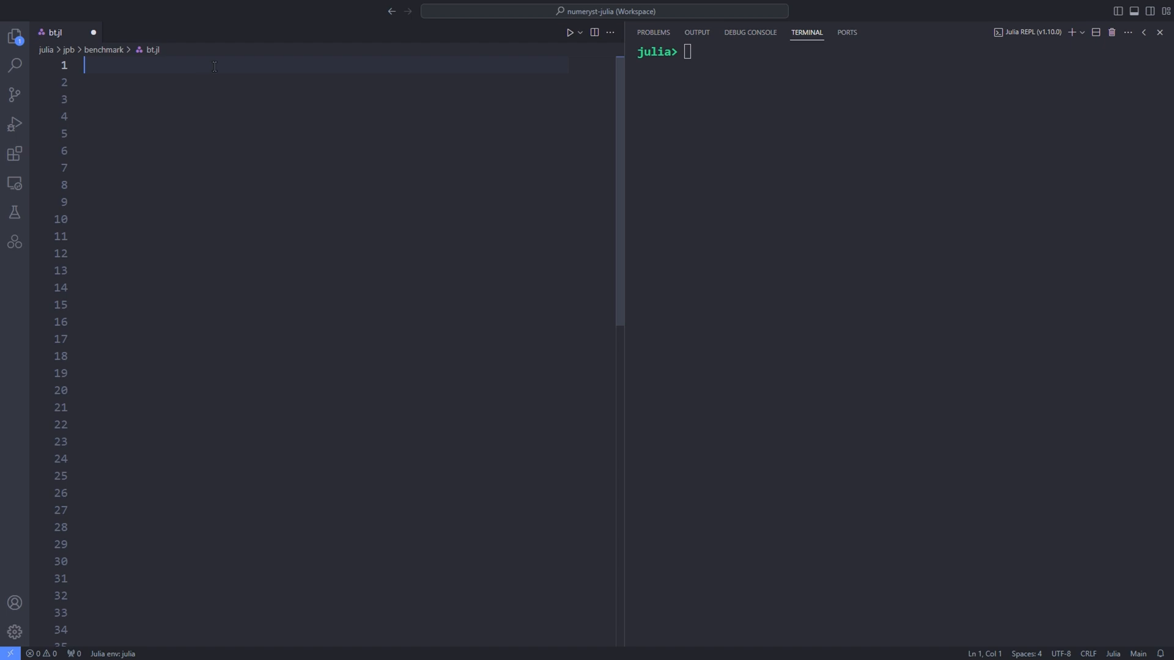
text(@time sqrt.(rand(Float64, 1000));)
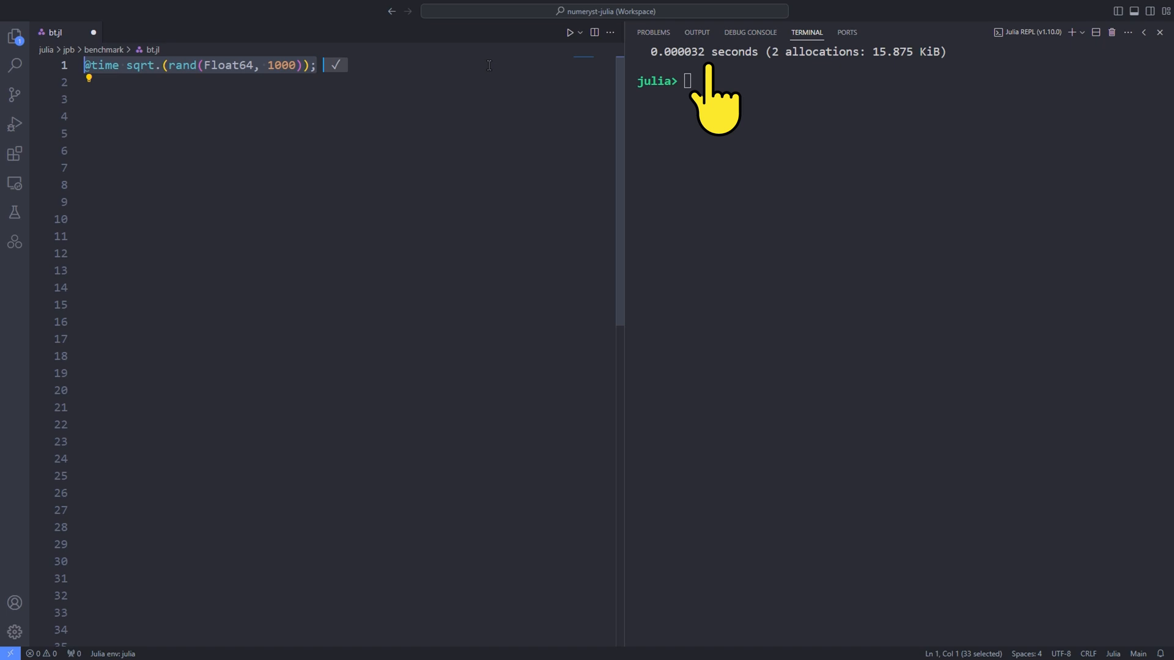
text(@time sqrt.(rand(Float32, 1000));)
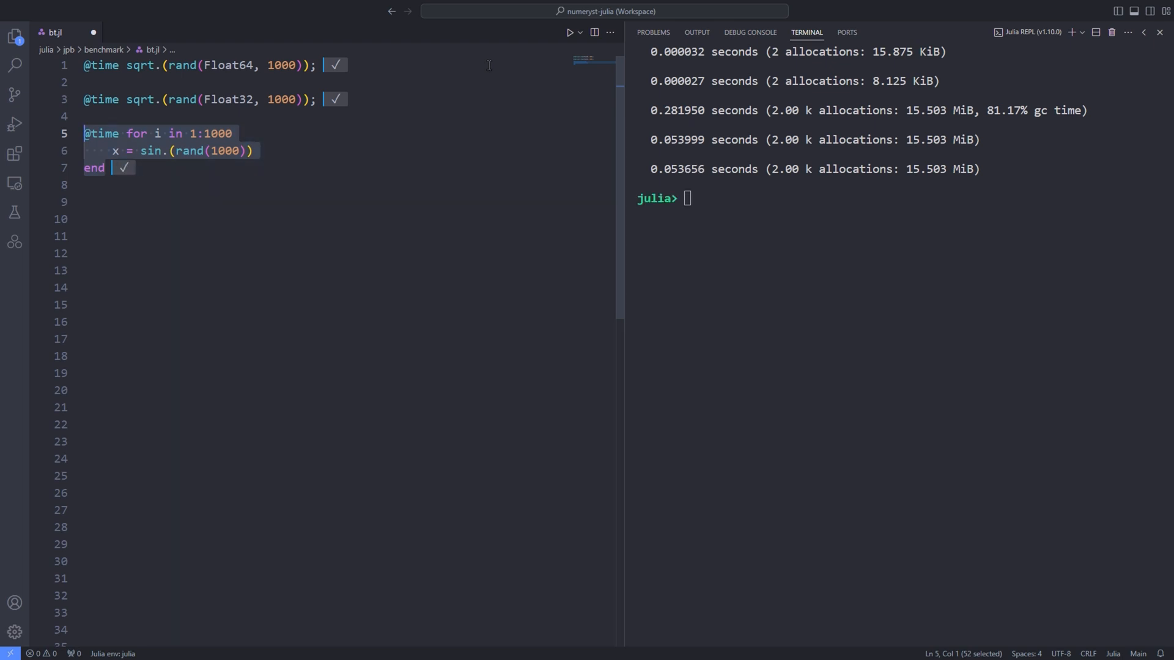
text(@timev "Square root of the vector" sqrt.(rand(1000));)
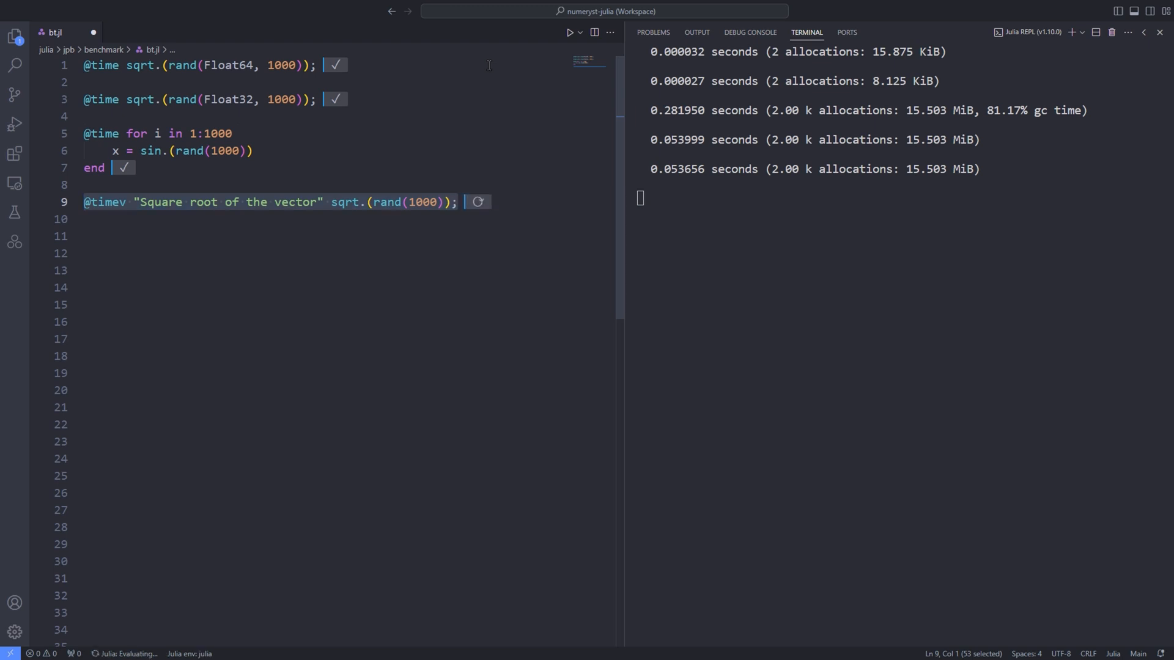
click(478, 202)
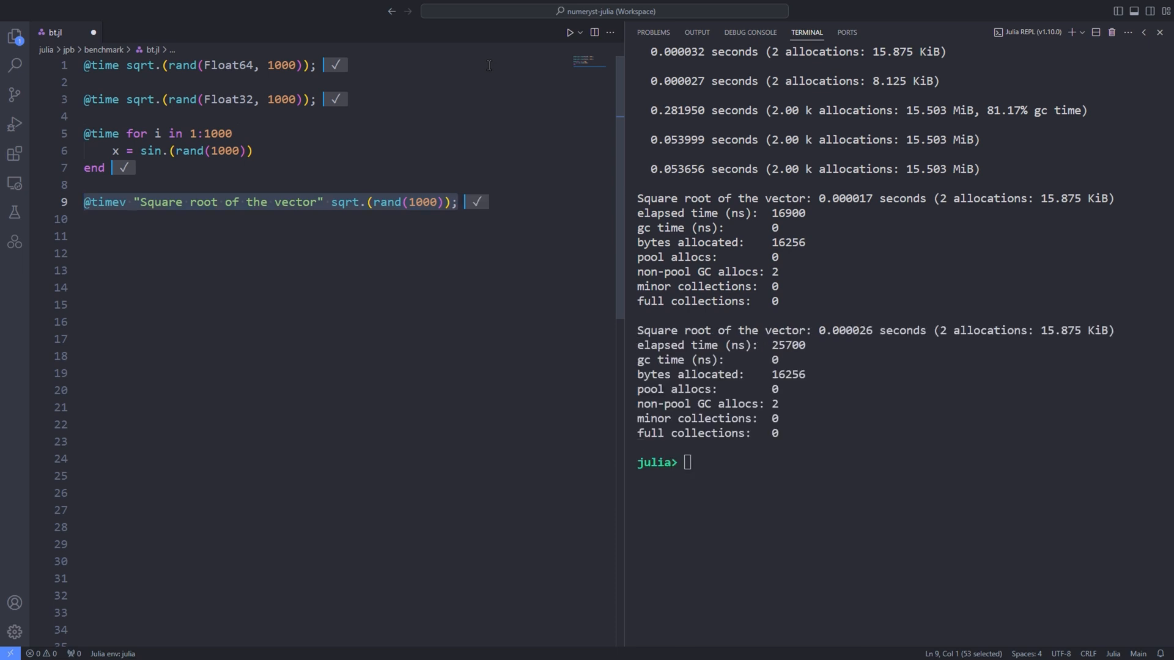
text(sum(@time sqrt.(rand(1000))))
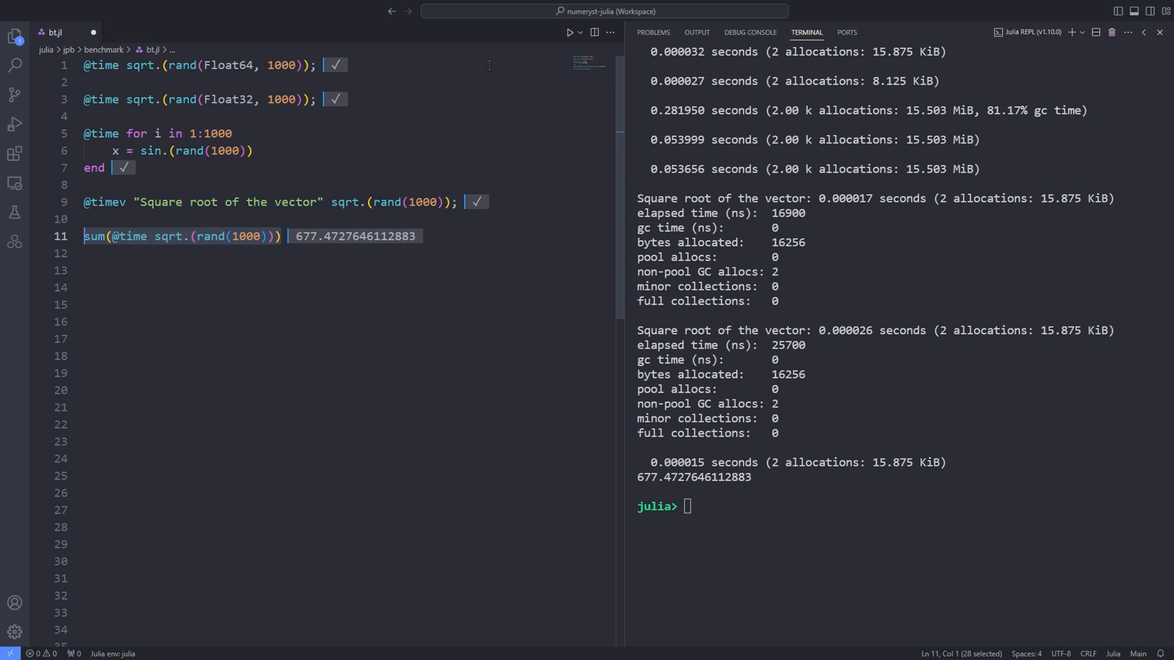
text(@elapsed sqrt.(rand(1000)))
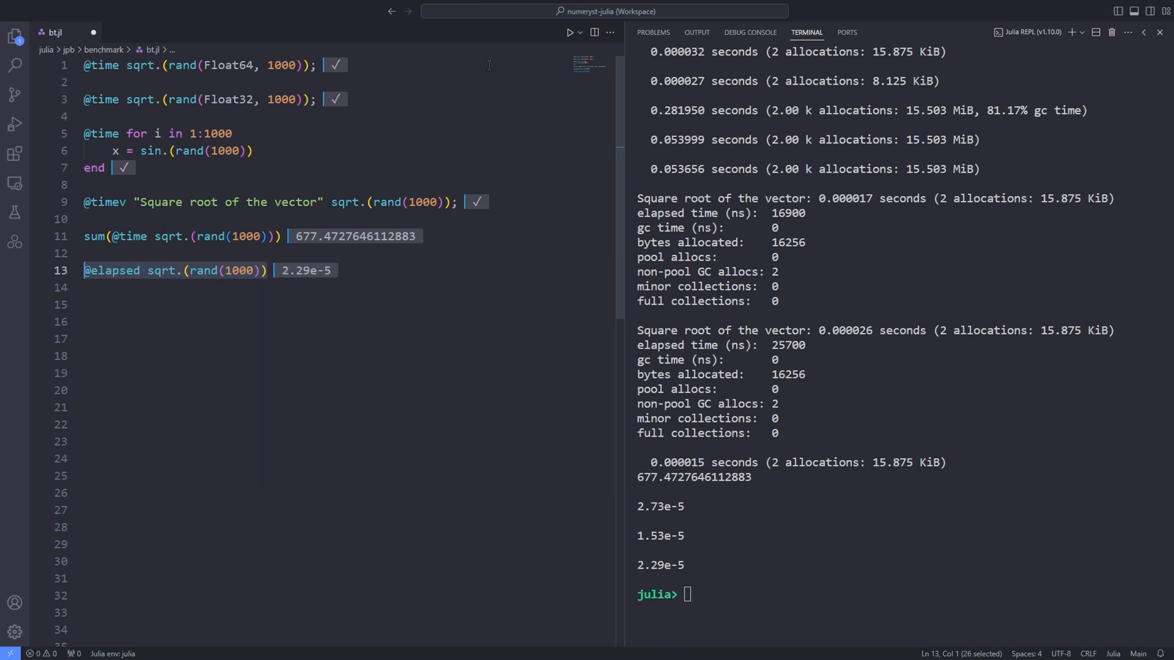
mouse_move(365, 268)
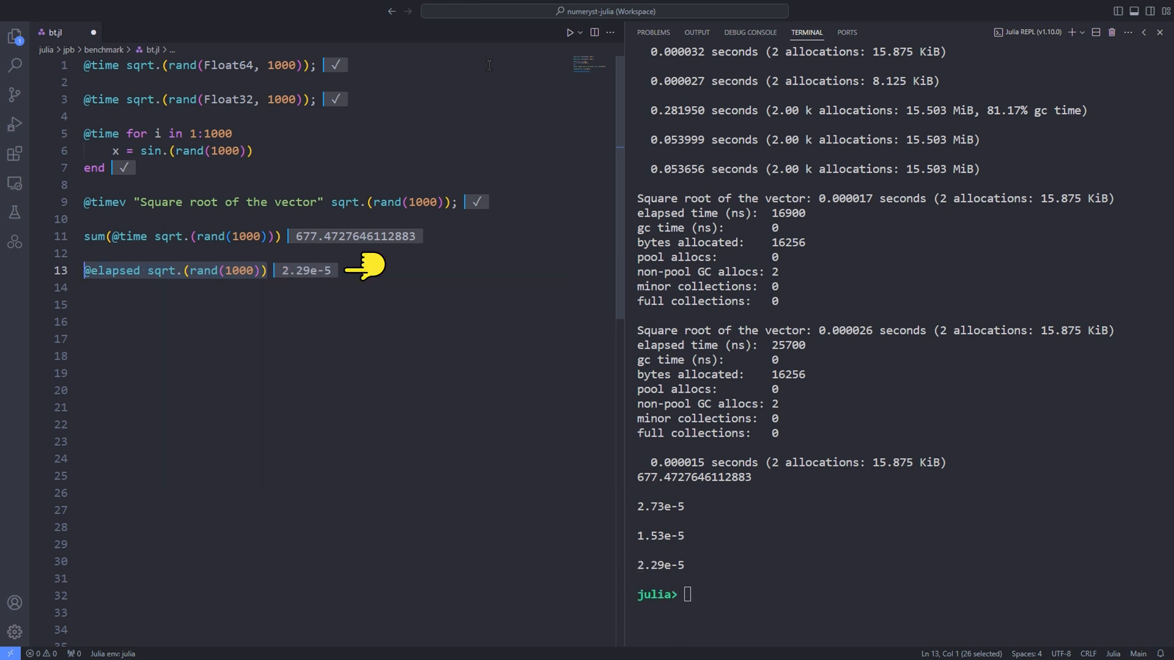
text(using Test)
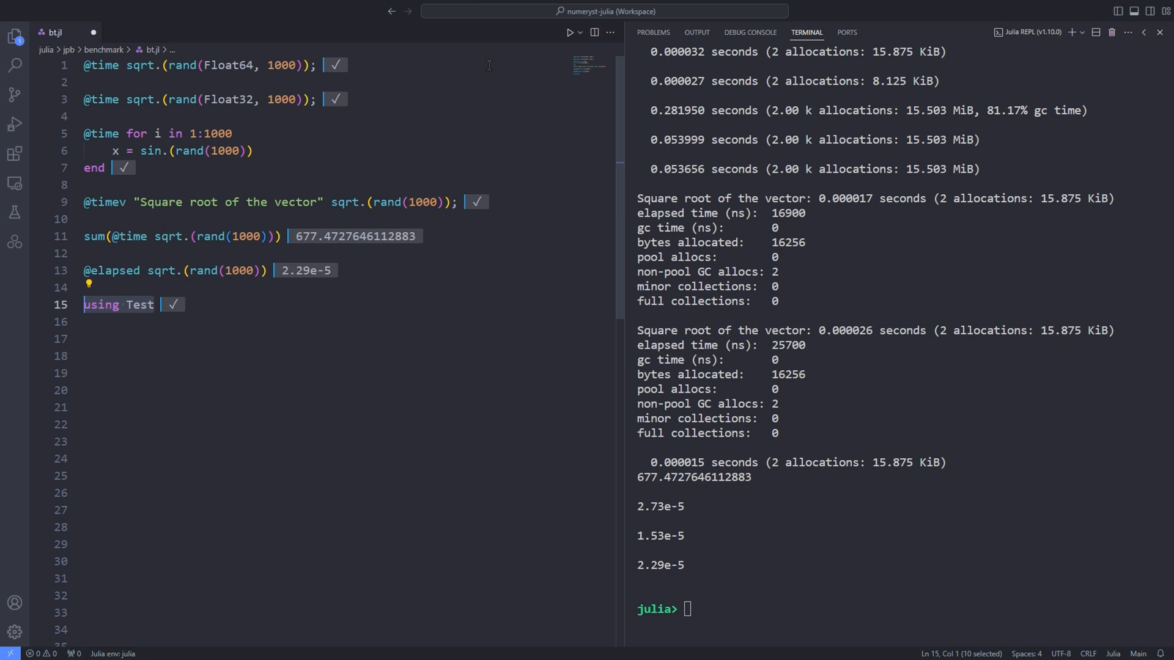
text(@test@elapsed(sqrt.(rand(1000))) <= 10e-5)
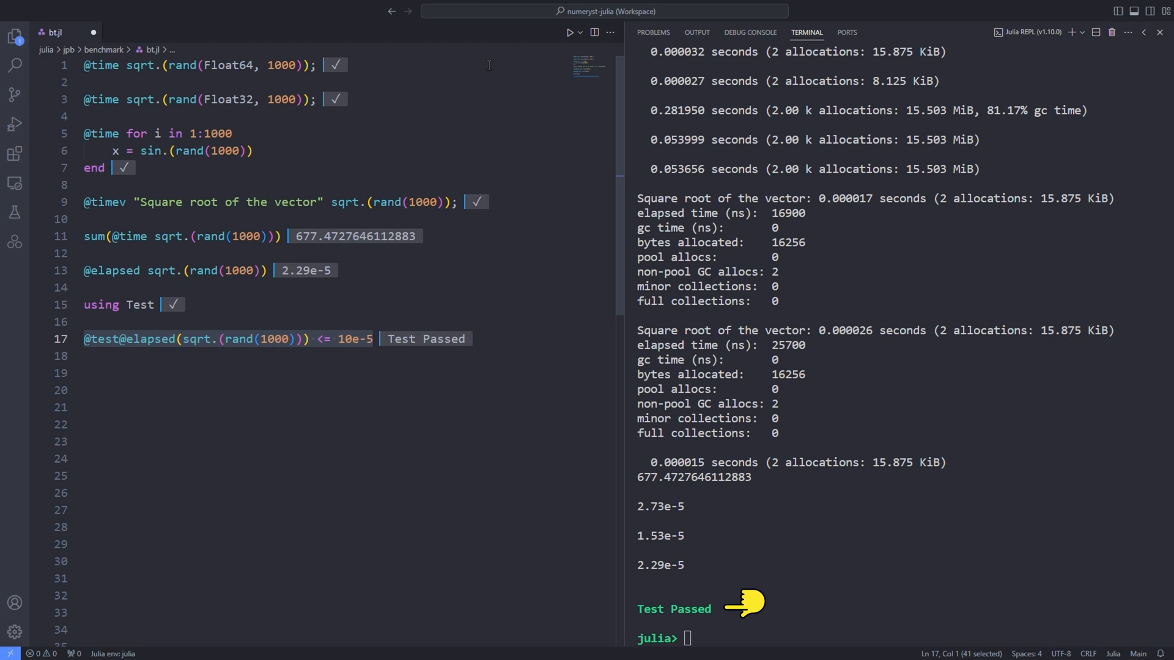
text(using Statistics)
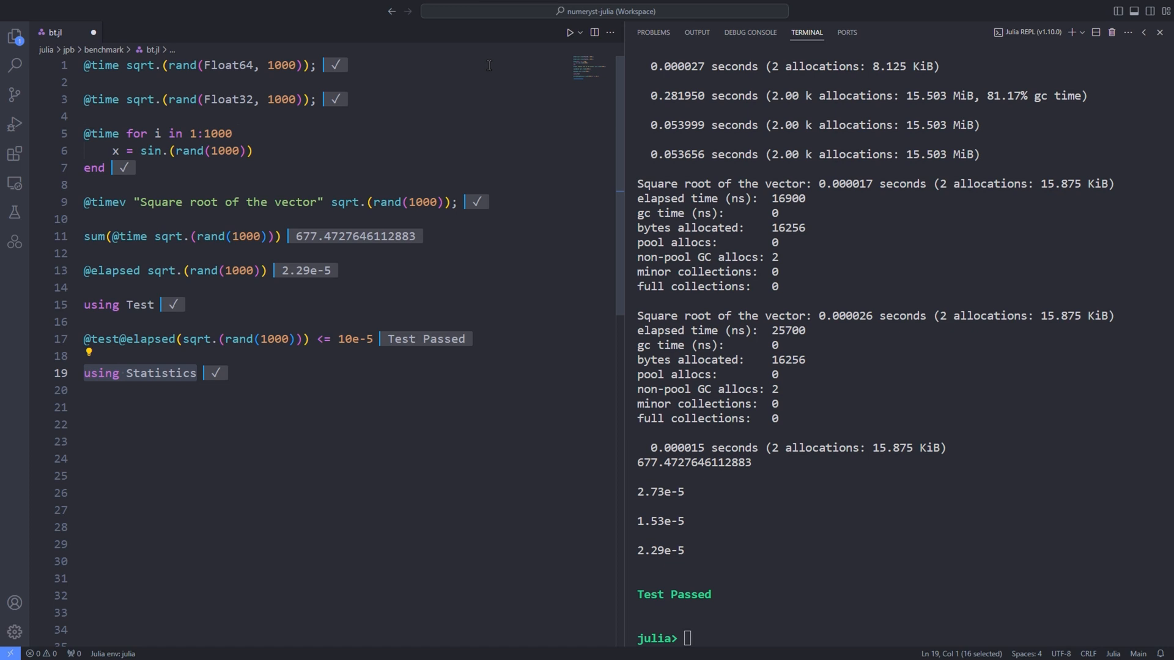
- Define randmsq, add and load TimerOutputs, and create const to = TimerOutput()
text(function randmsq())
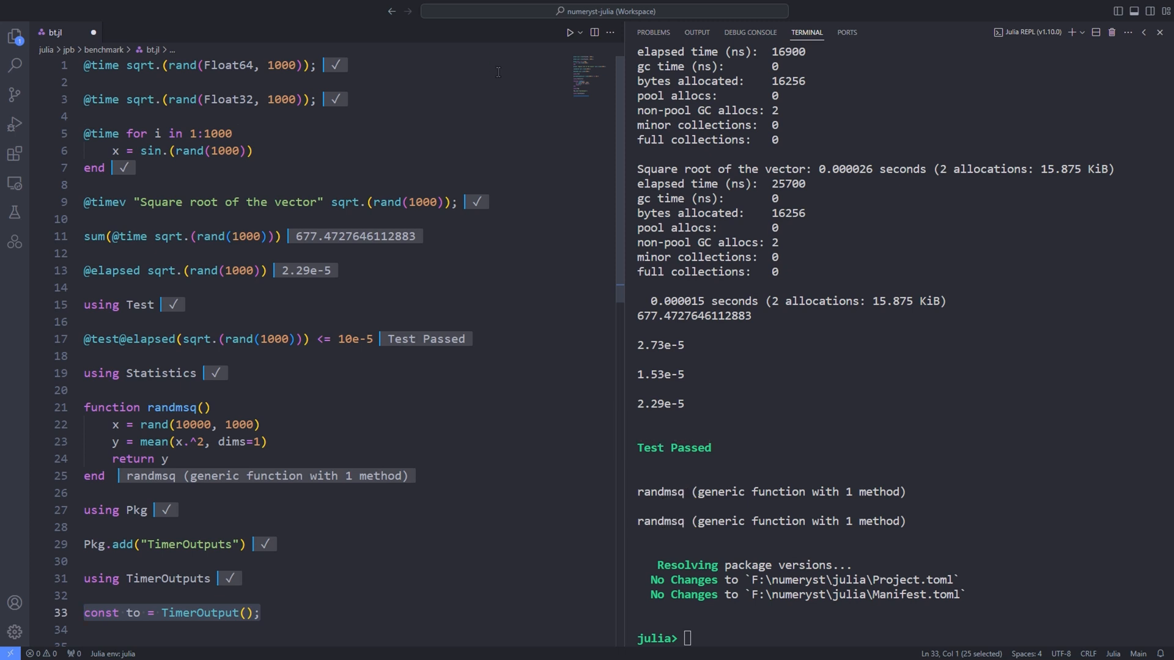
scroll(down, 3)
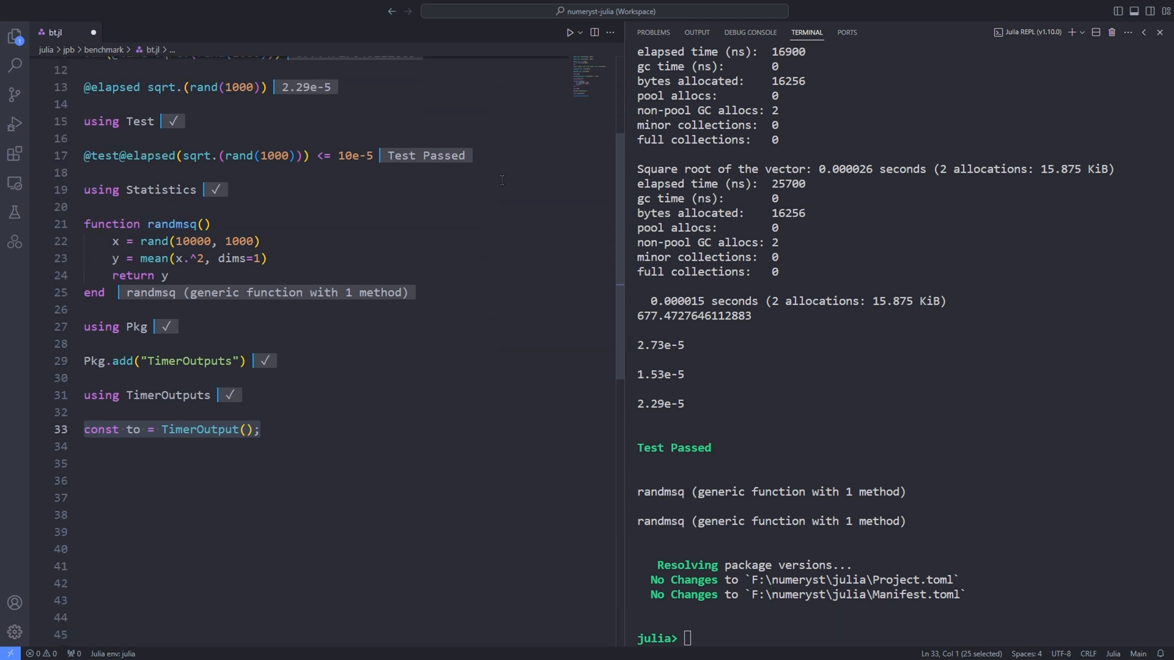
scroll(down, 3)
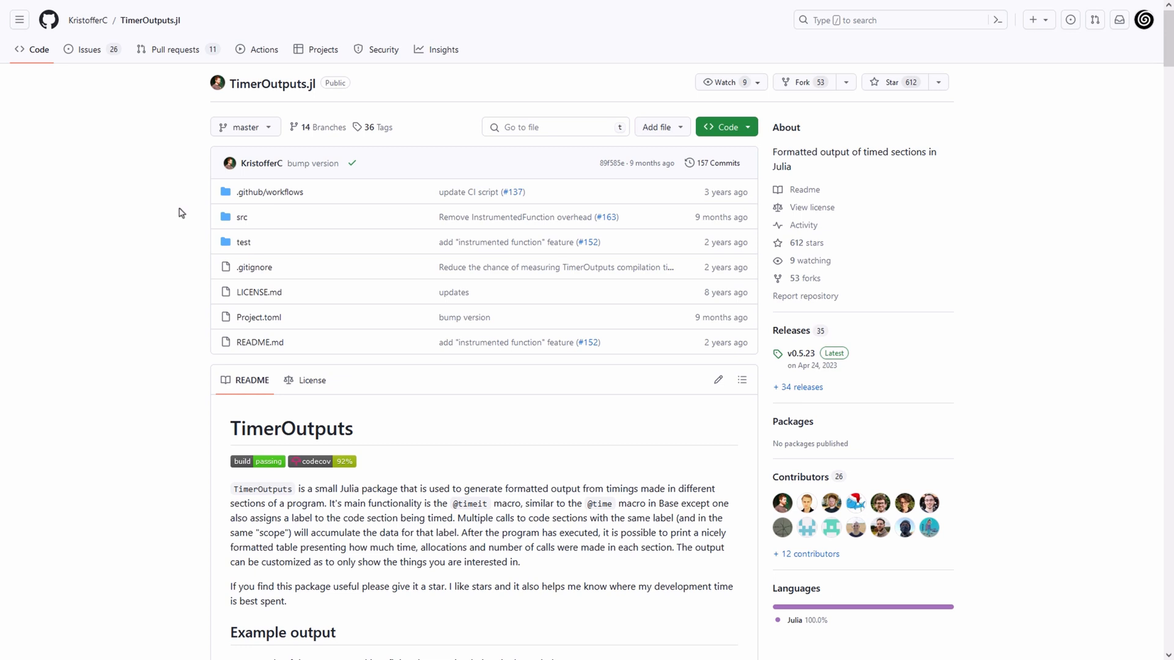
scroll(down, 3)
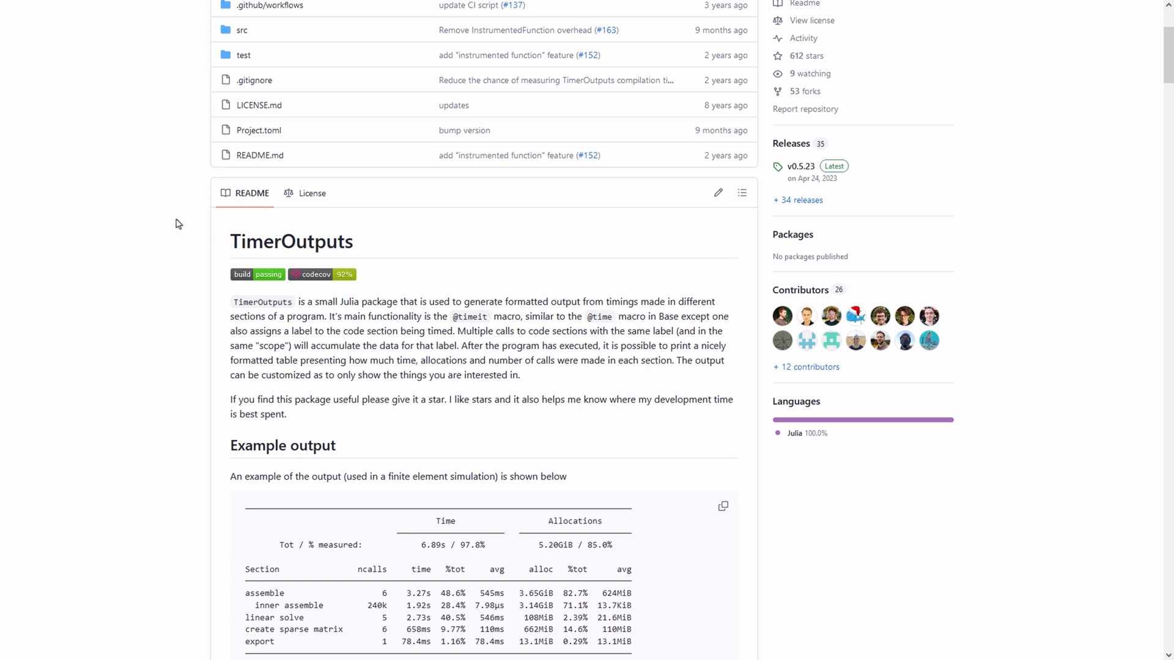
scroll(down, 3)
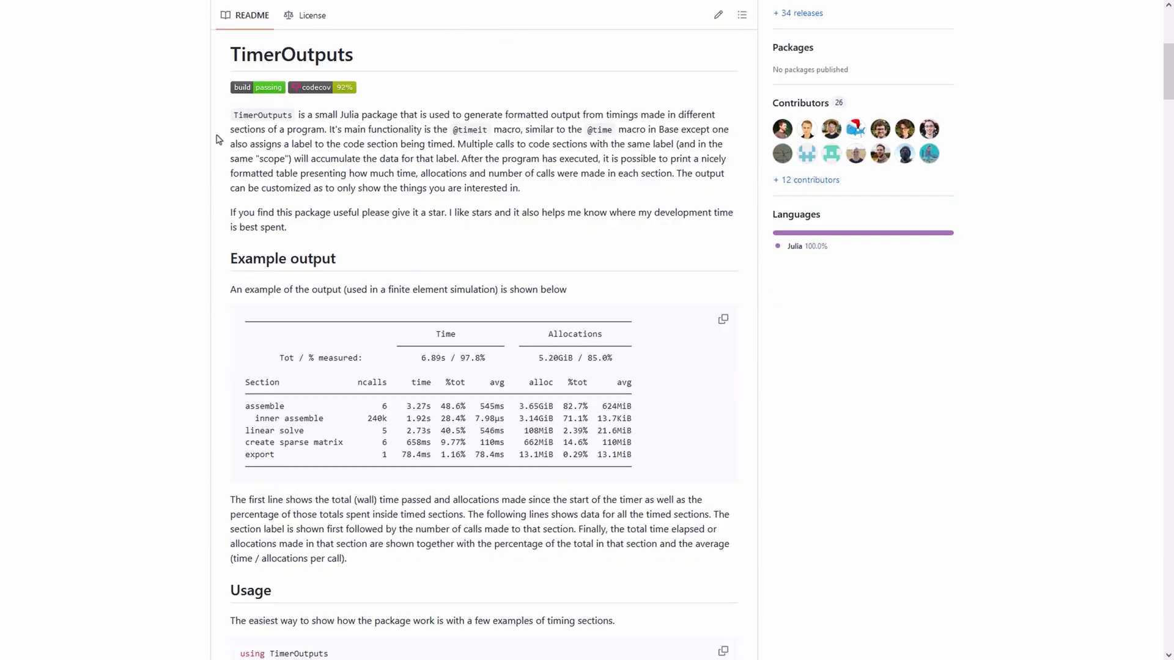
scroll(down, 3)
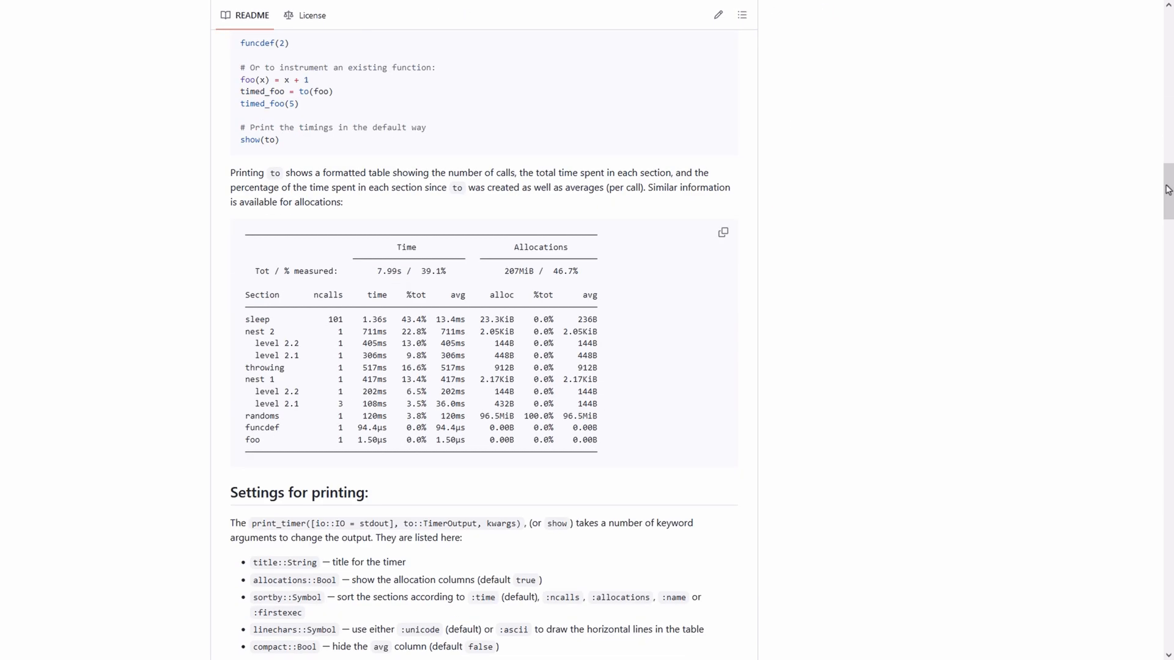
scroll(down, 3)
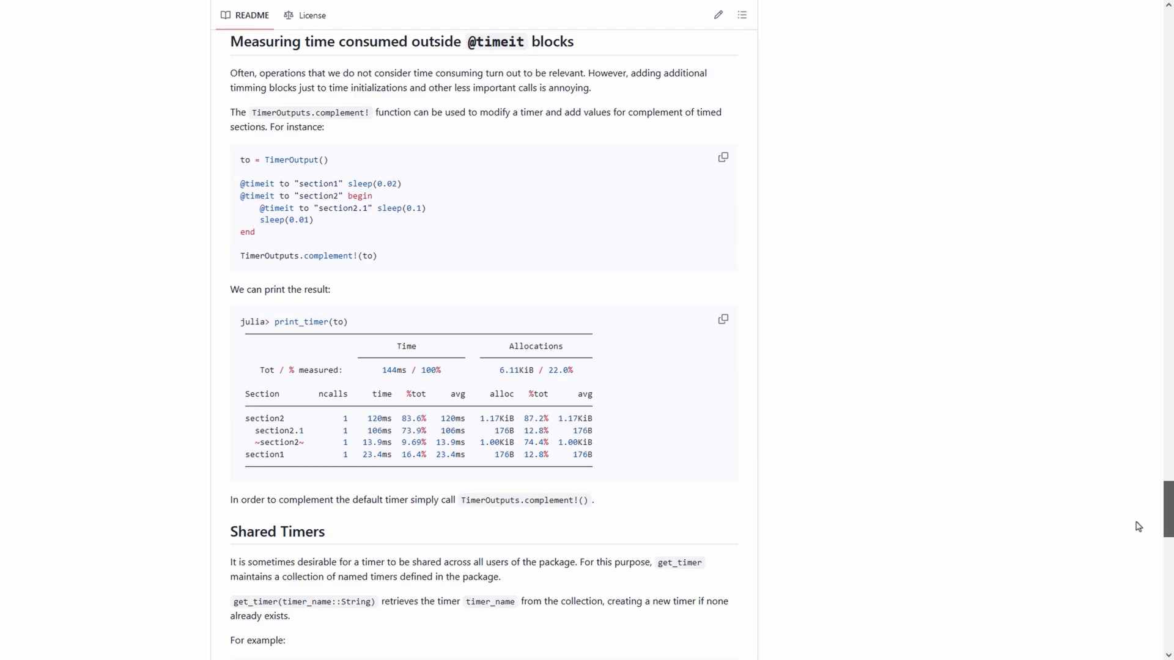
scroll(down, 3)
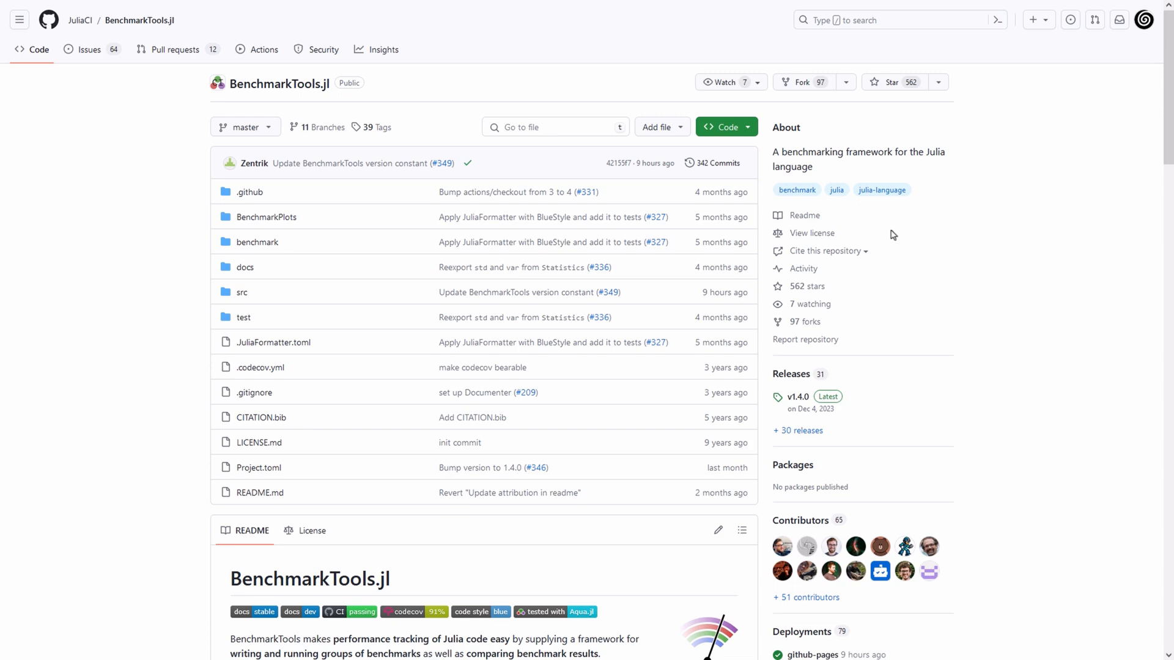
scroll(down, 3)
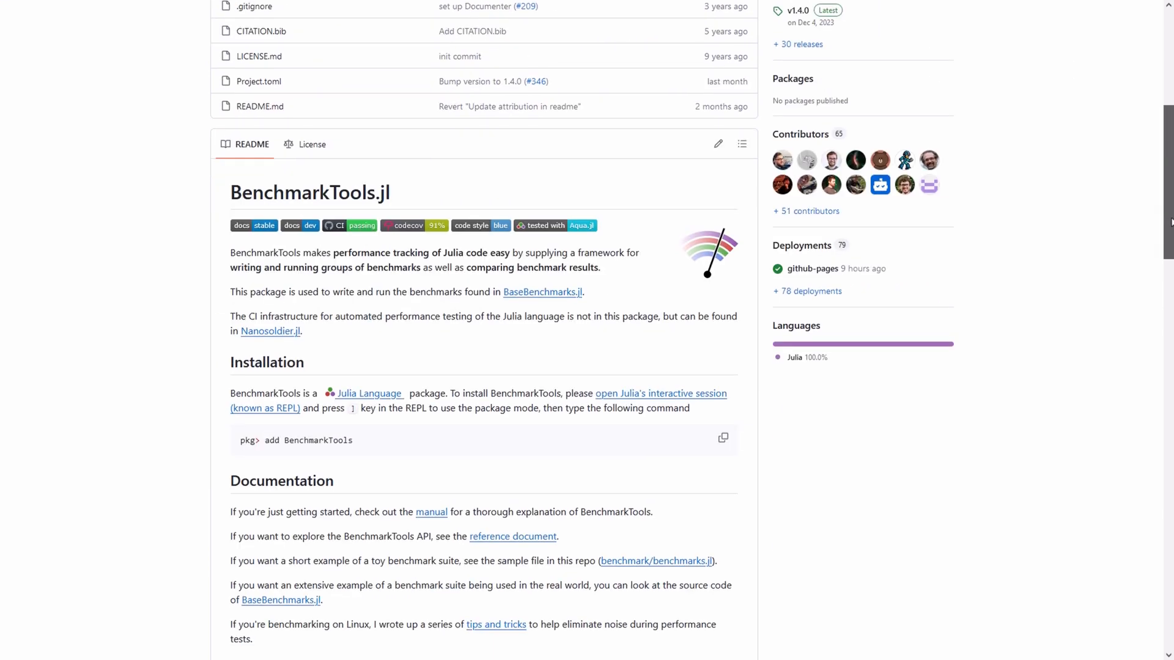
scroll(down, 3)
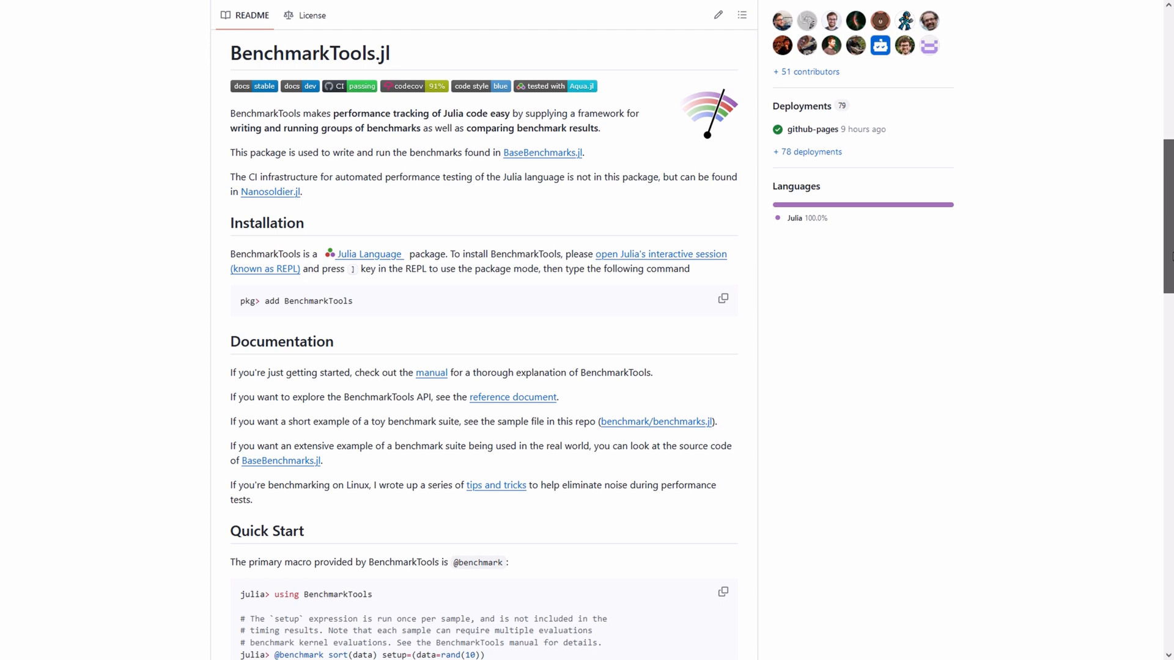
scroll(down, 3)
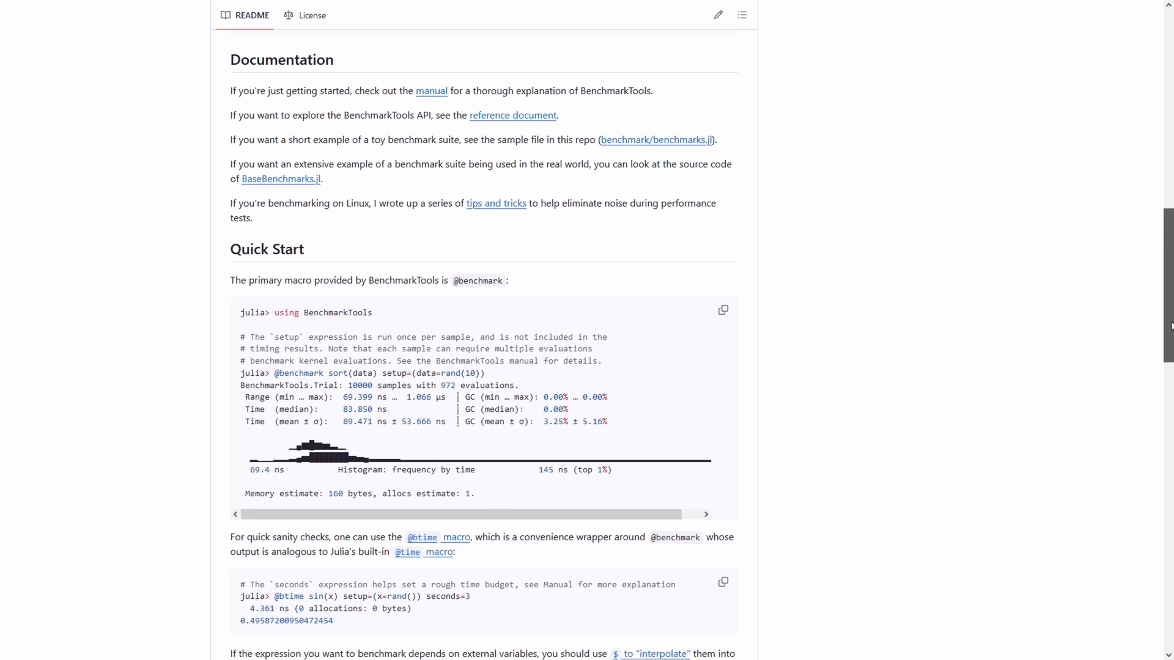
scroll(down, 3)
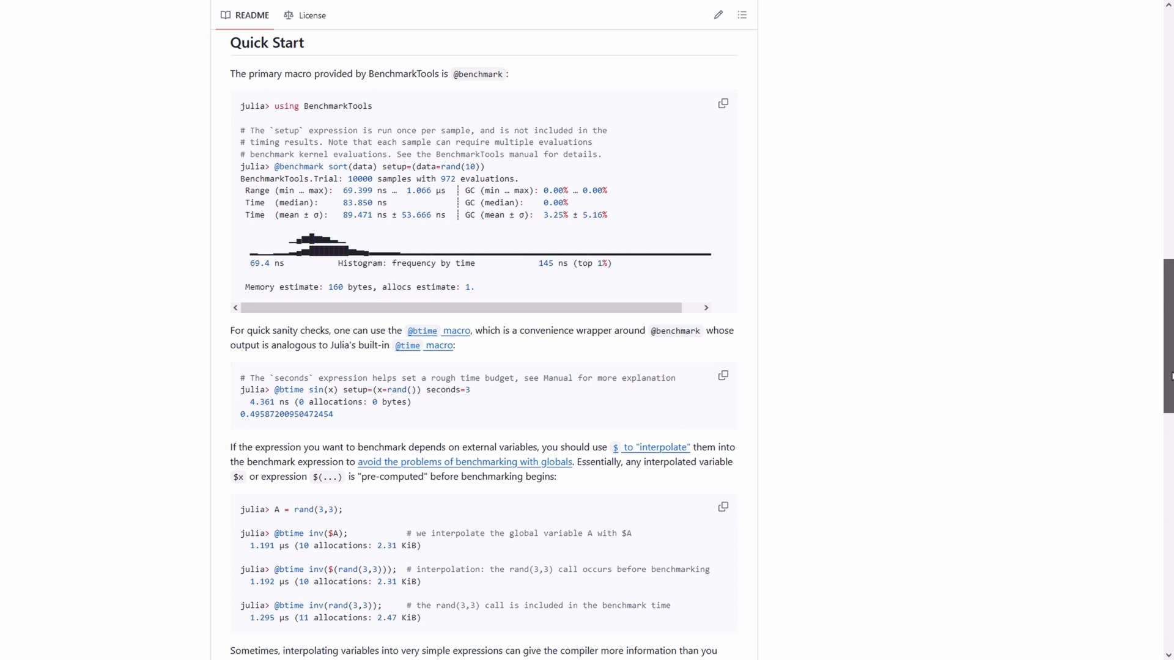
scroll(down, 3)
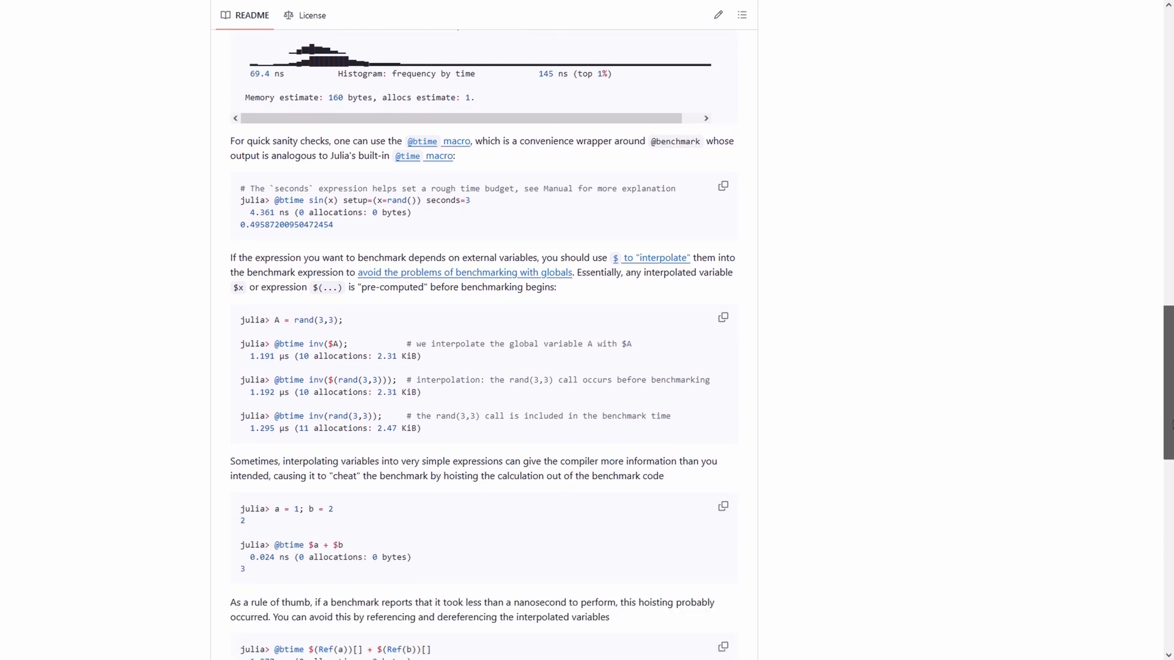
scroll(down, 3)
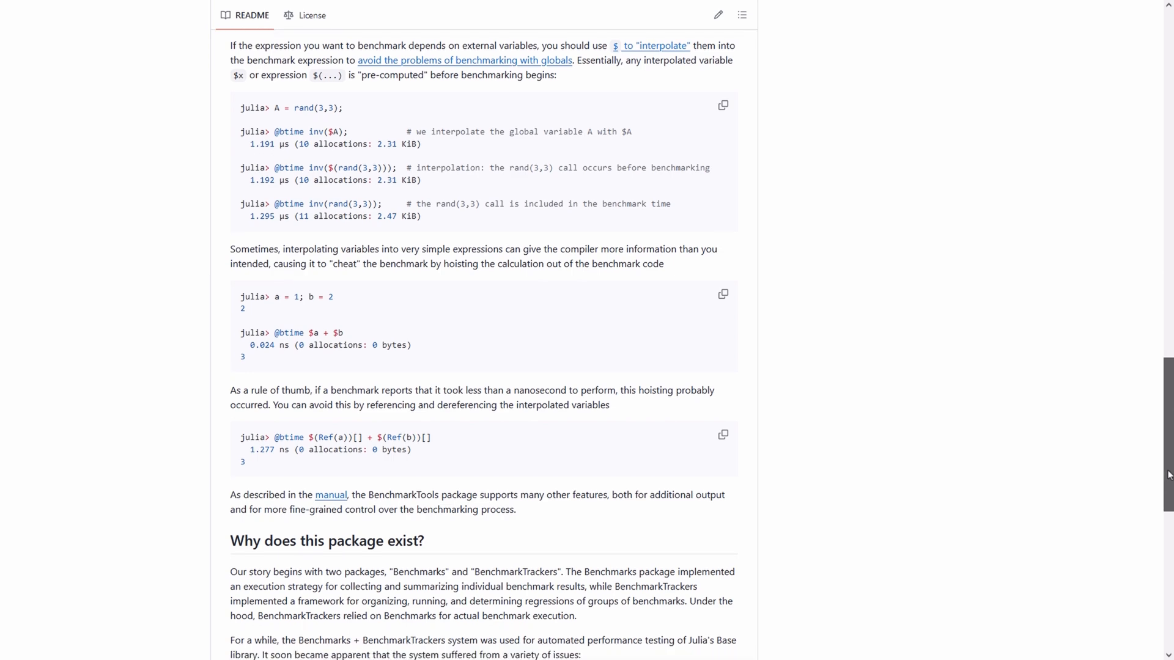
scroll(down, 3)
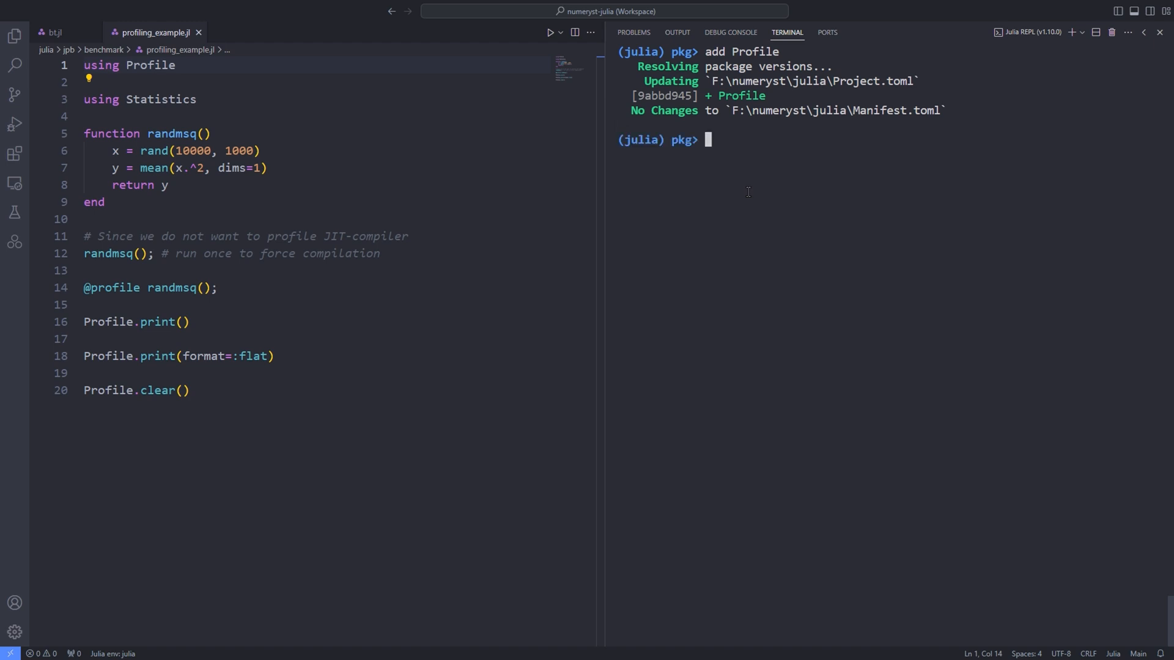
- Leave pkg mode and run the profiling script through Profile.print() to show randmsq's tree profile
key(backspace)
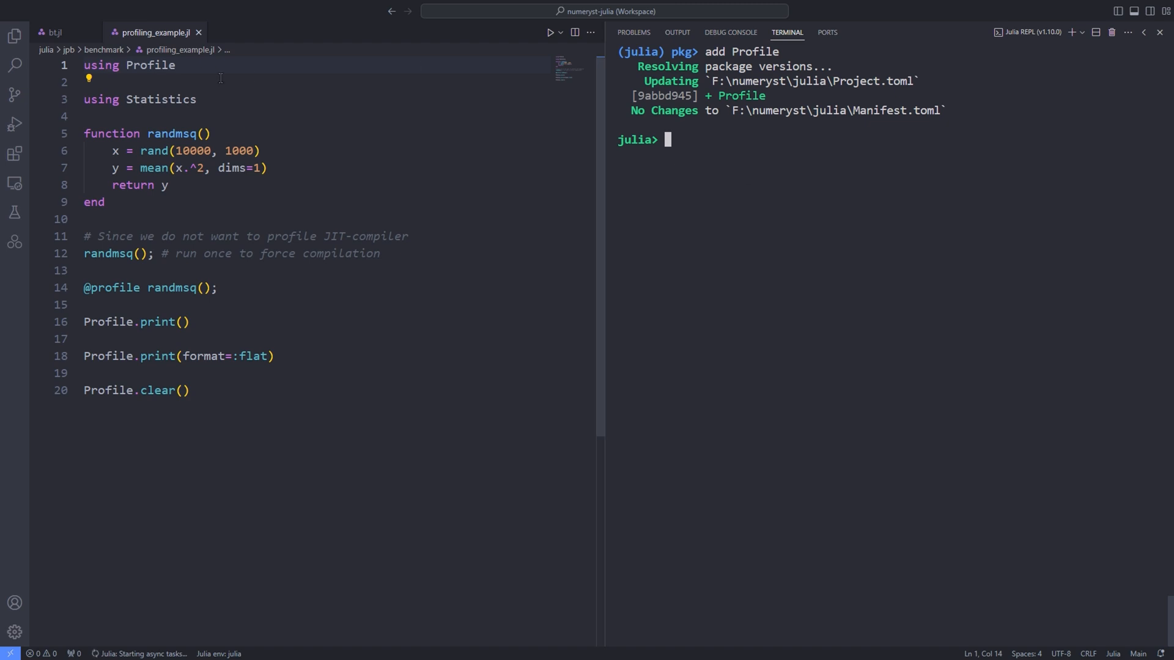
click(176, 65)
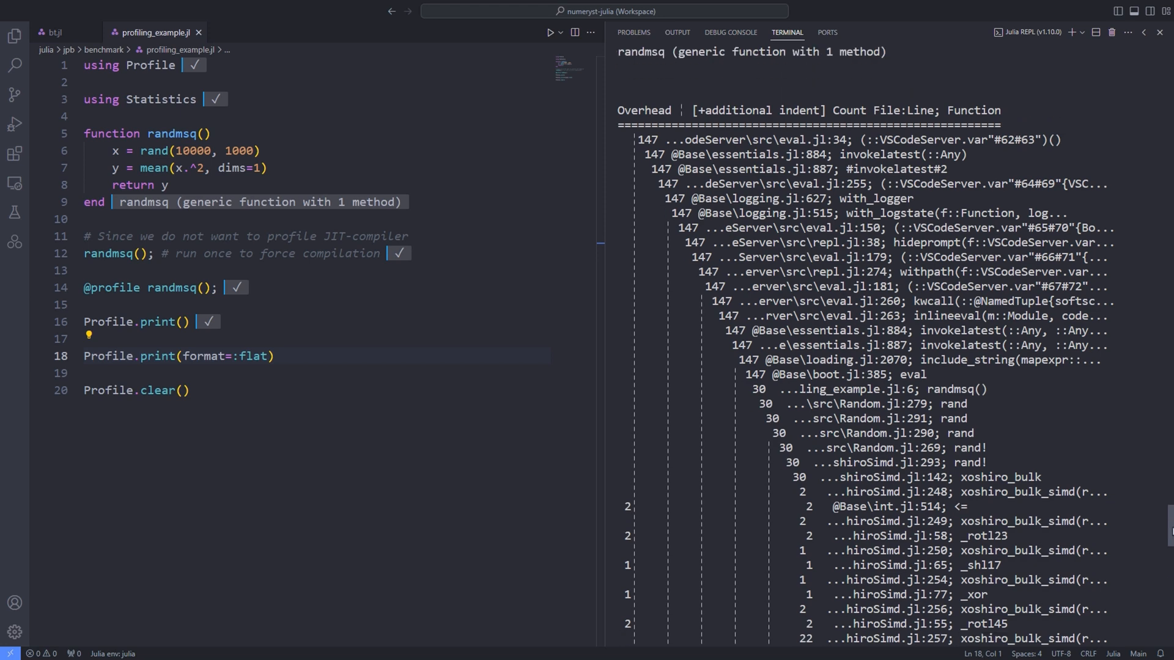
scroll(down, 3)
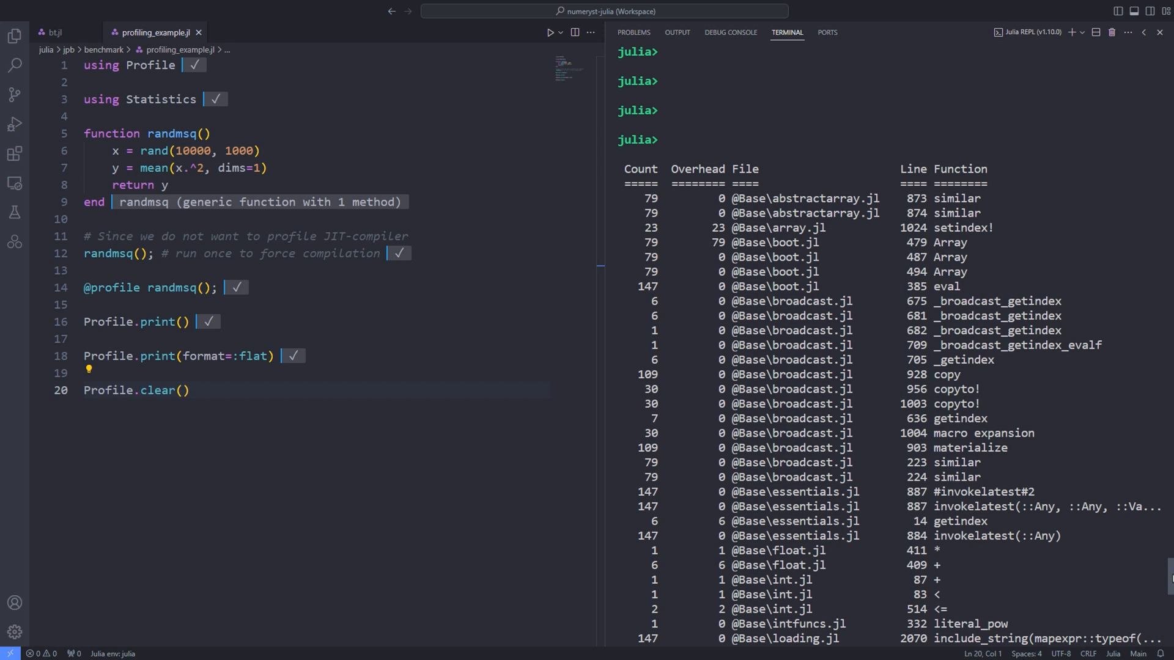
mouse_move(259, 392)
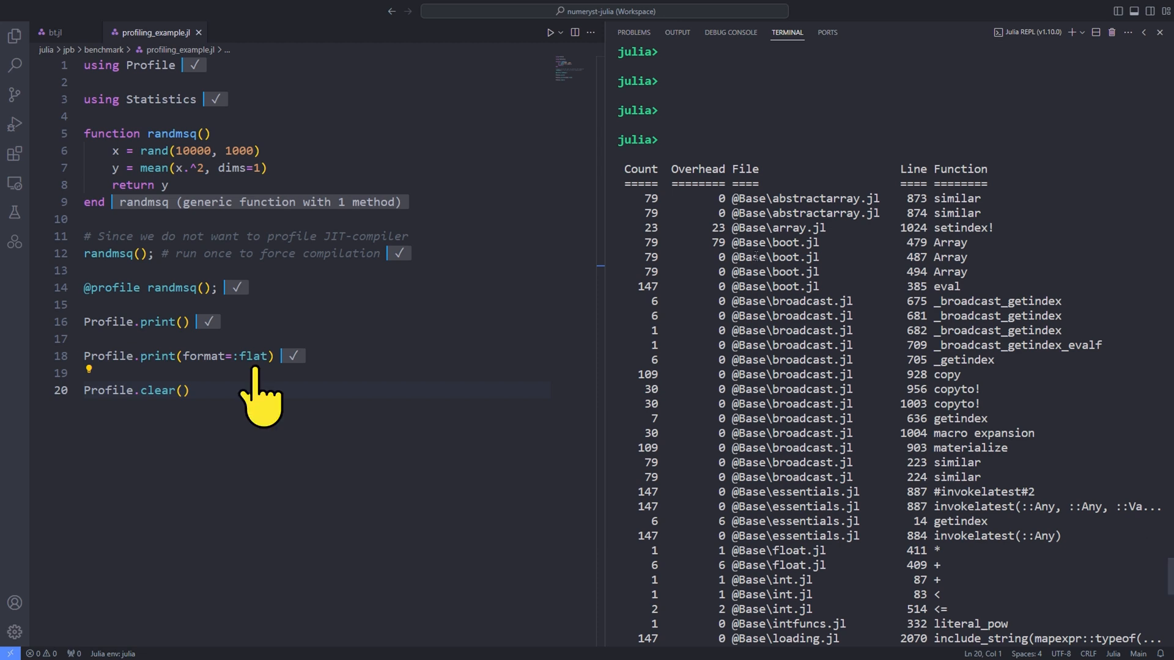
mouse_move(737, 124)
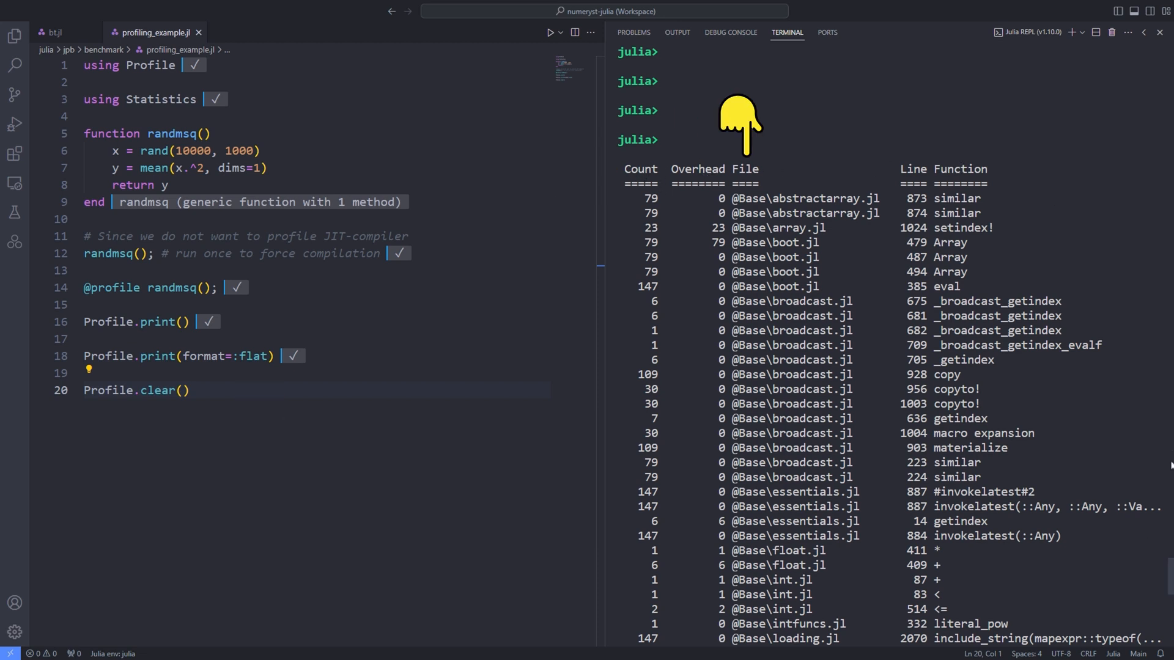
- Scroll the flat profile output to its summary of 147 snapshots at 100% utilization
scroll(down, 3)
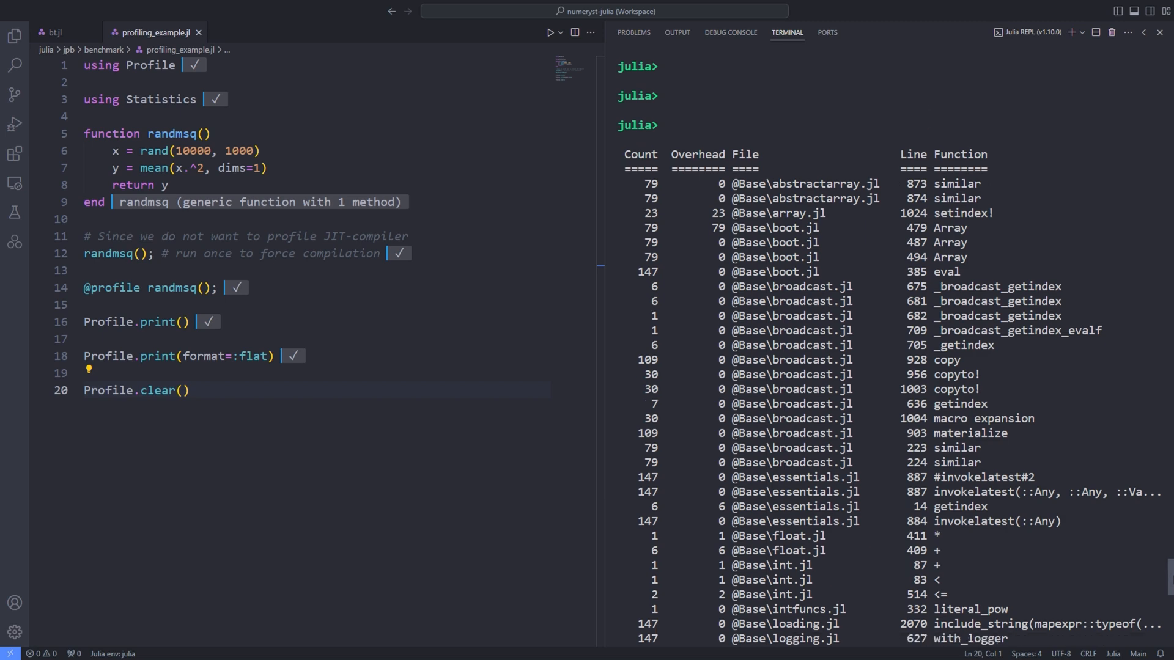
scroll(down, 3)
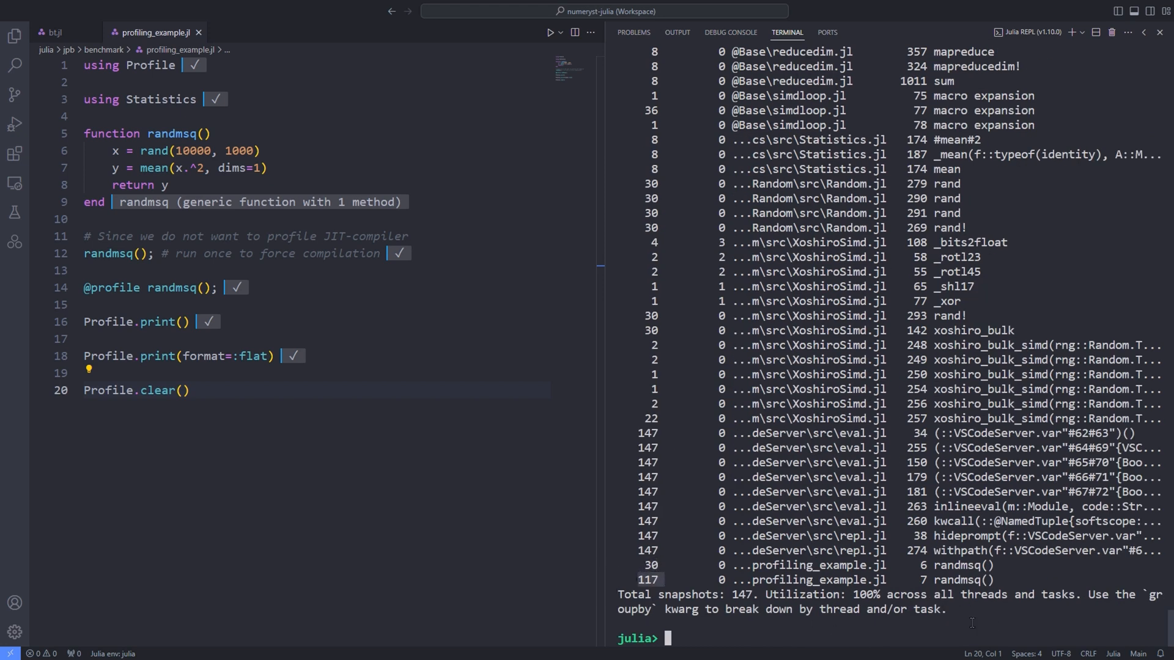
- Run Profile.clear() from line 20 to discard the collected profiling data
click(192, 391)
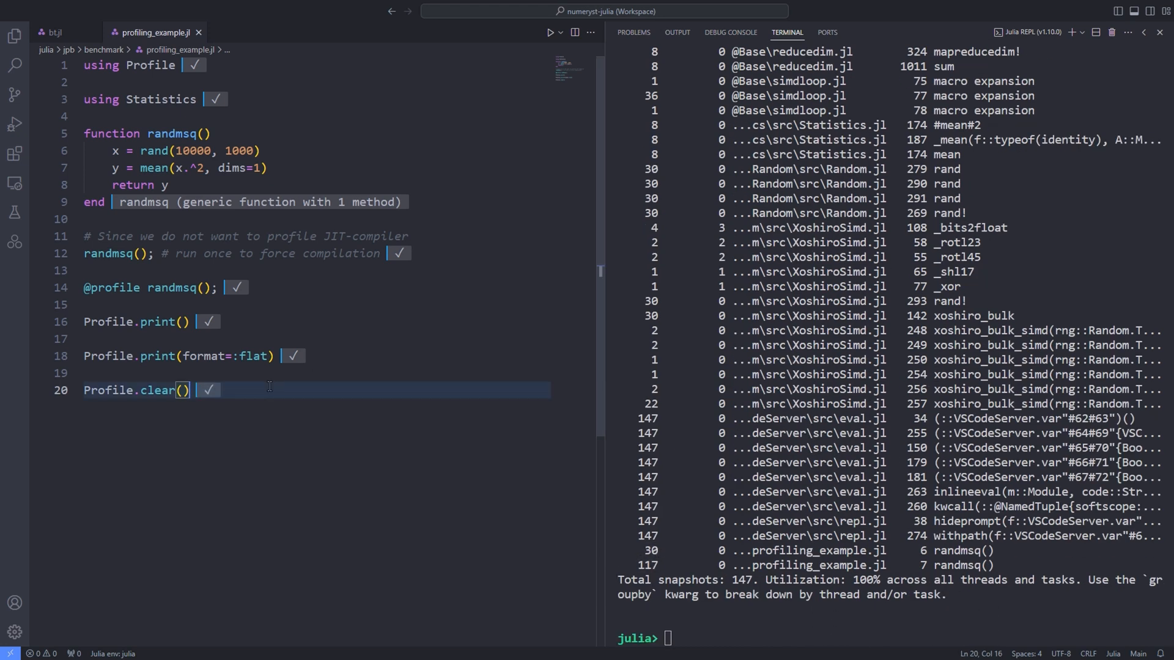